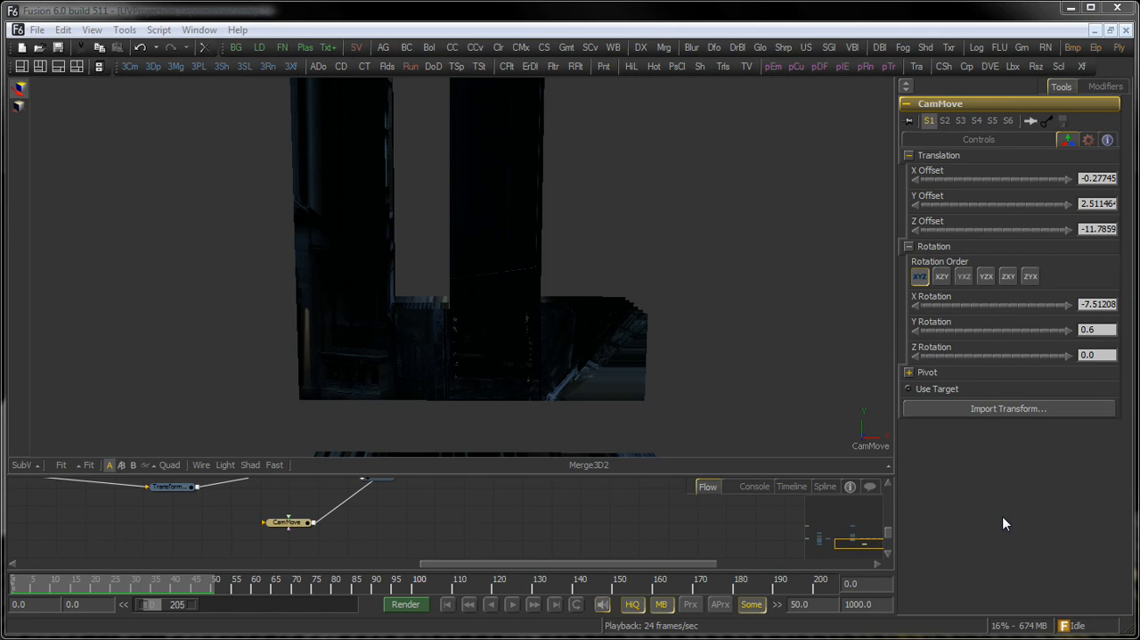
{"action": "mouse_move", "coordinate": [678, 545]}
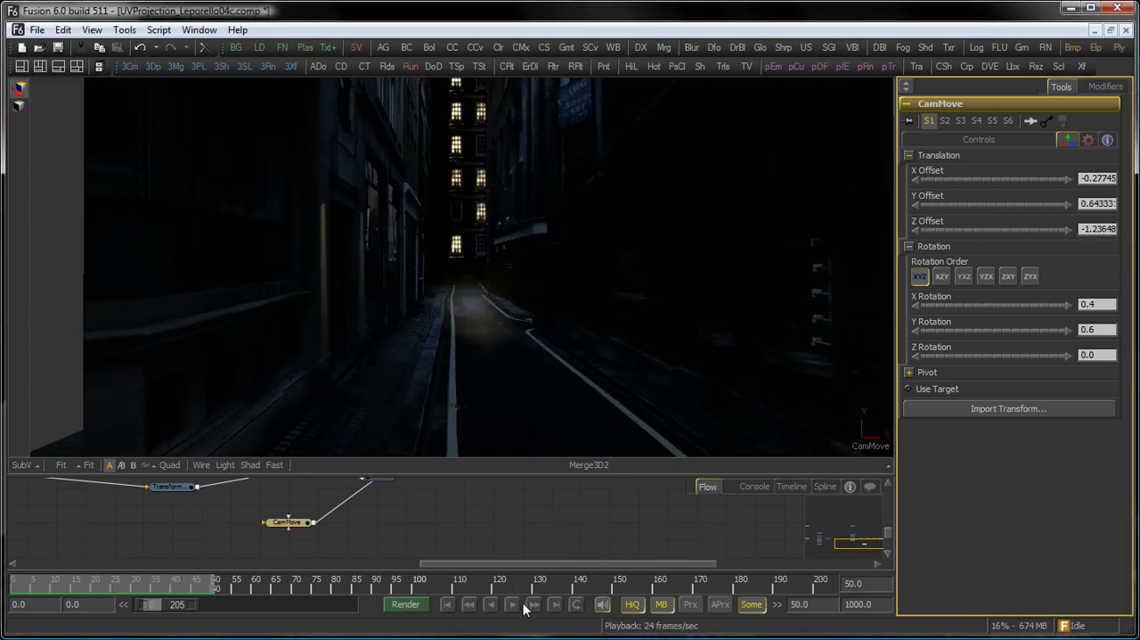
Step: Play back the CamMove camera animation in the viewer
{"action": "left_click", "coordinate": [513, 604]}
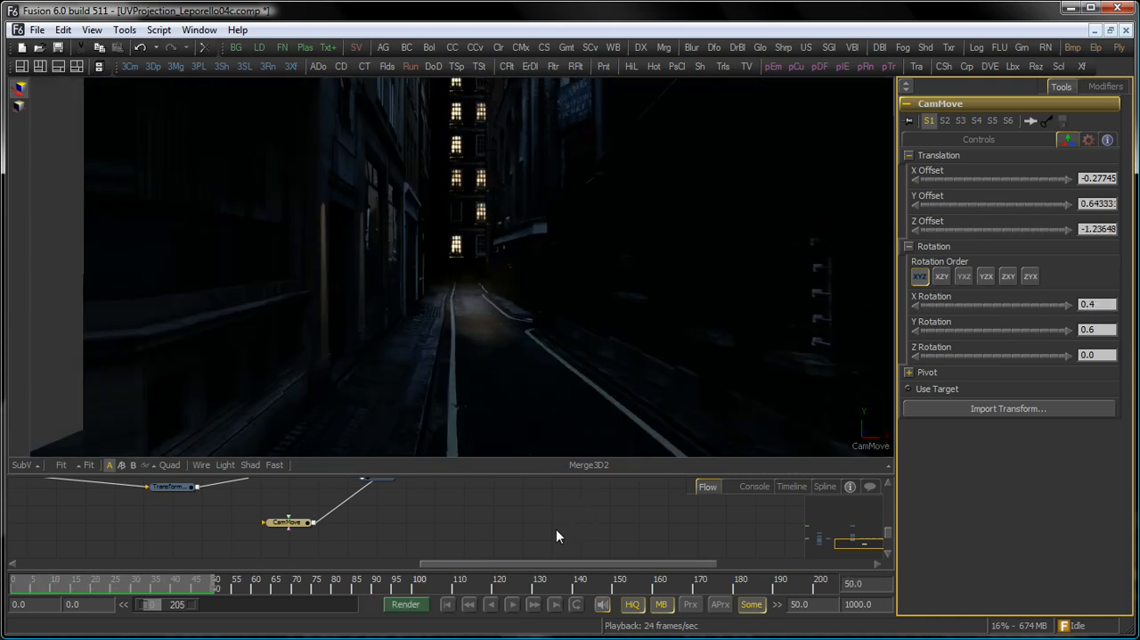
{"action": "mouse_move", "coordinate": [612, 494]}
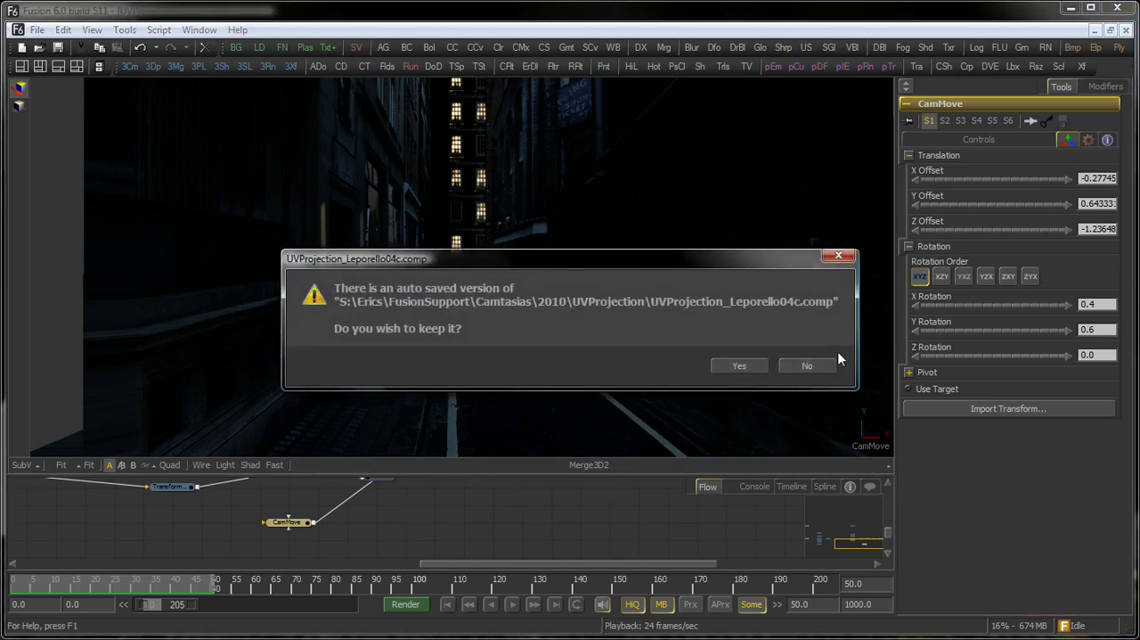
Step: Decline the auto-saved comp version and inspect the plane, Transform3D and Renderer3D node flow
{"action": "left_click", "coordinate": [807, 365]}
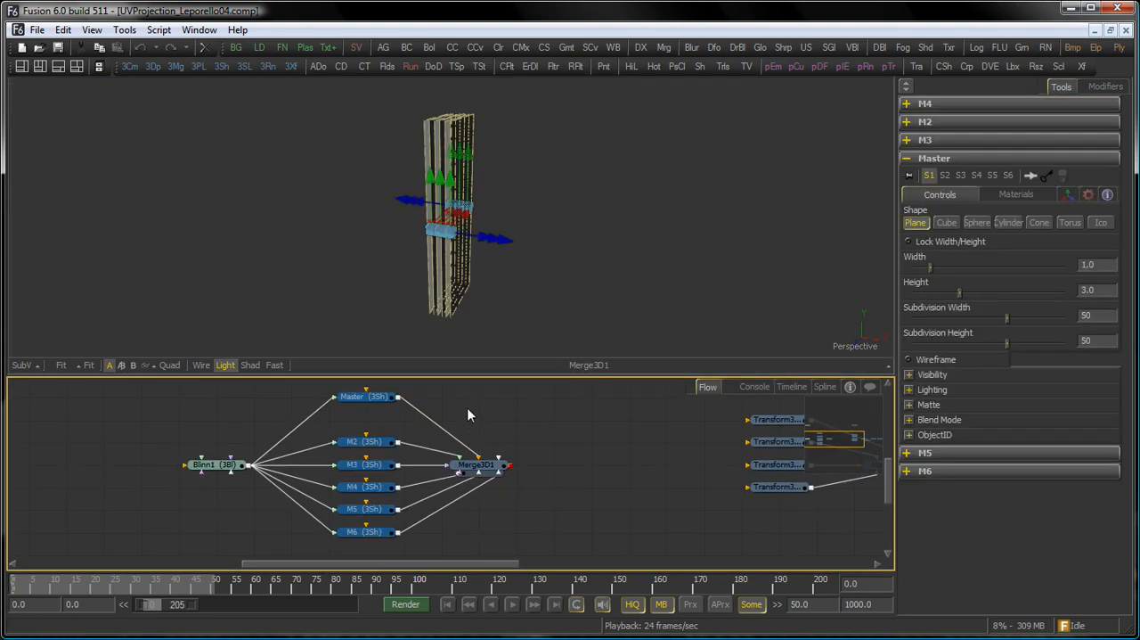
{"action": "left_click", "coordinate": [349, 442]}
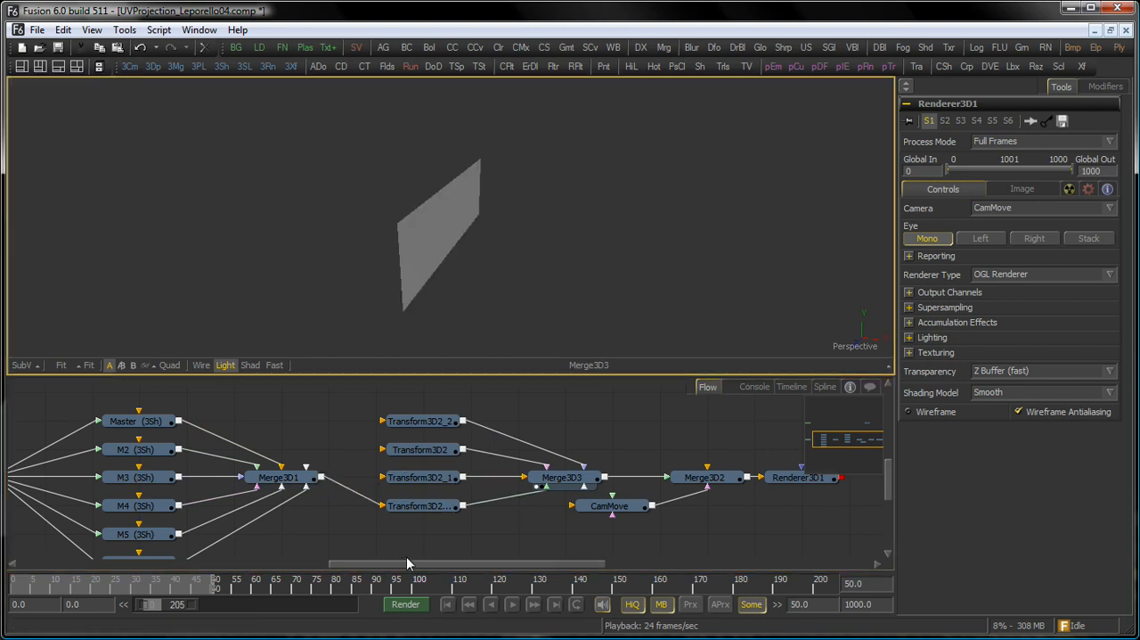
Step: View the panel Transform3D results to see the walls unfolded into an alley corridor
{"action": "left_click", "coordinate": [420, 477]}
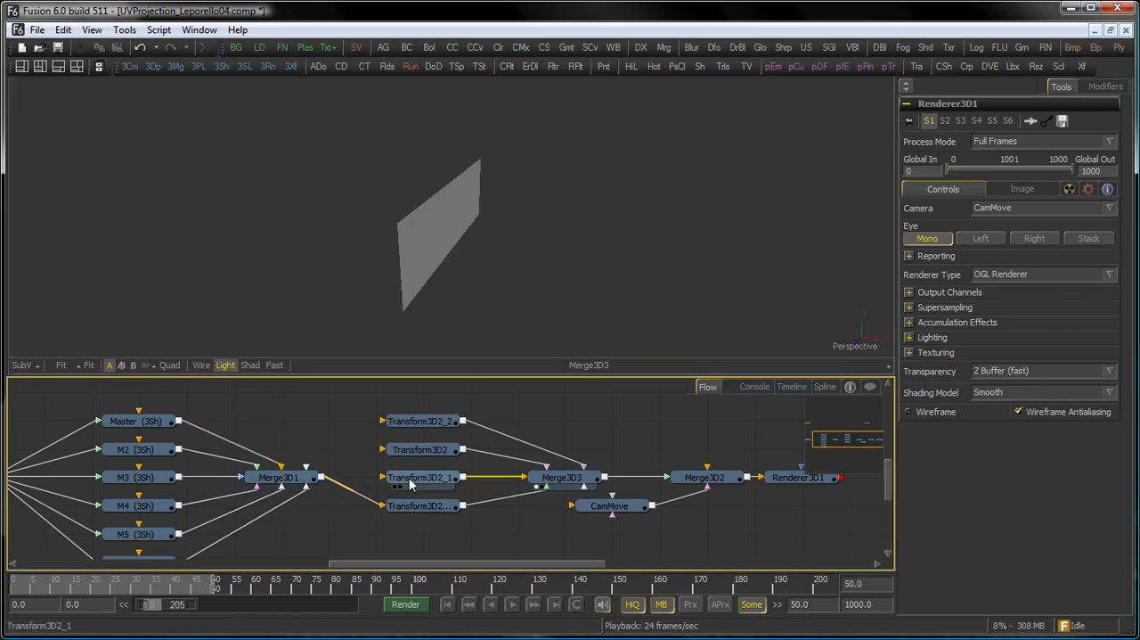
{"action": "left_click", "coordinate": [278, 478]}
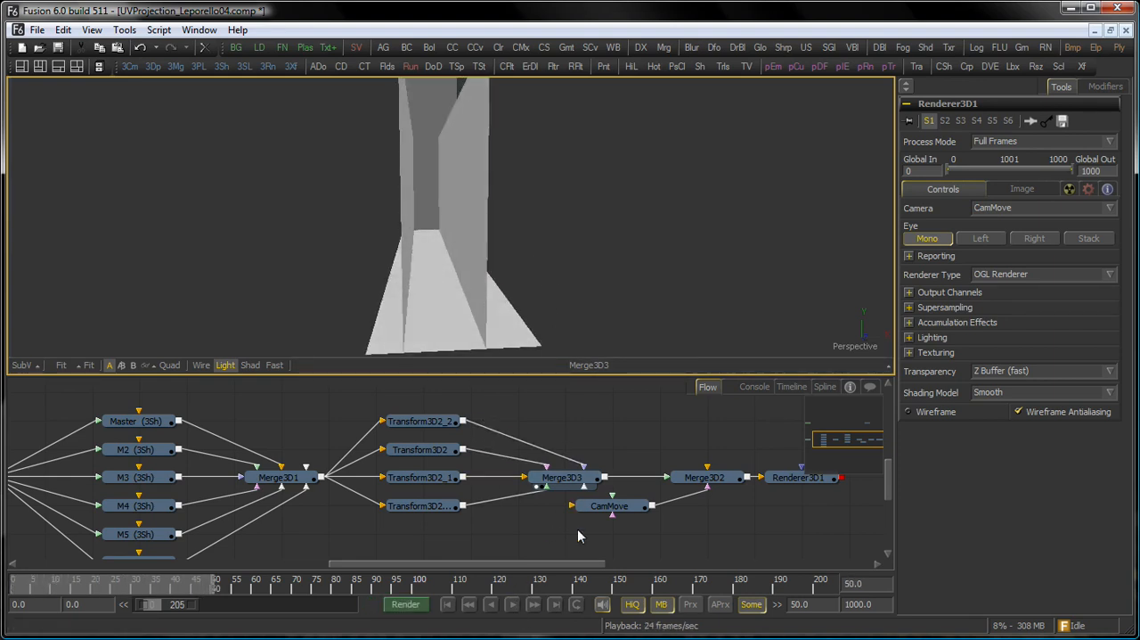
{"action": "mouse_move", "coordinate": [645, 442]}
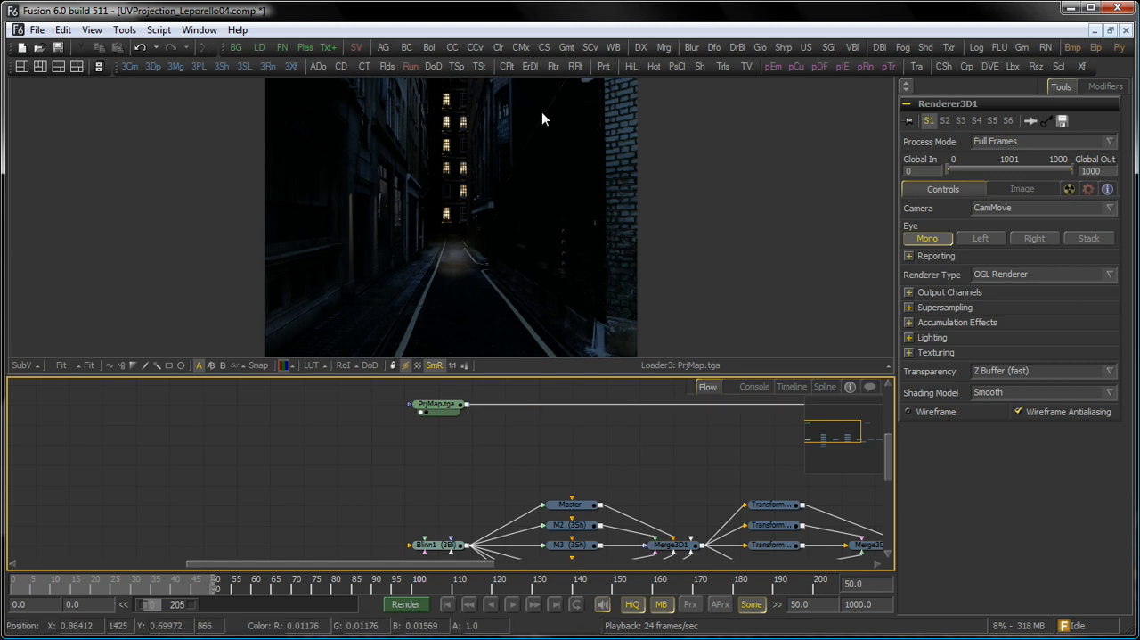
{"action": "mouse_move", "coordinate": [503, 424]}
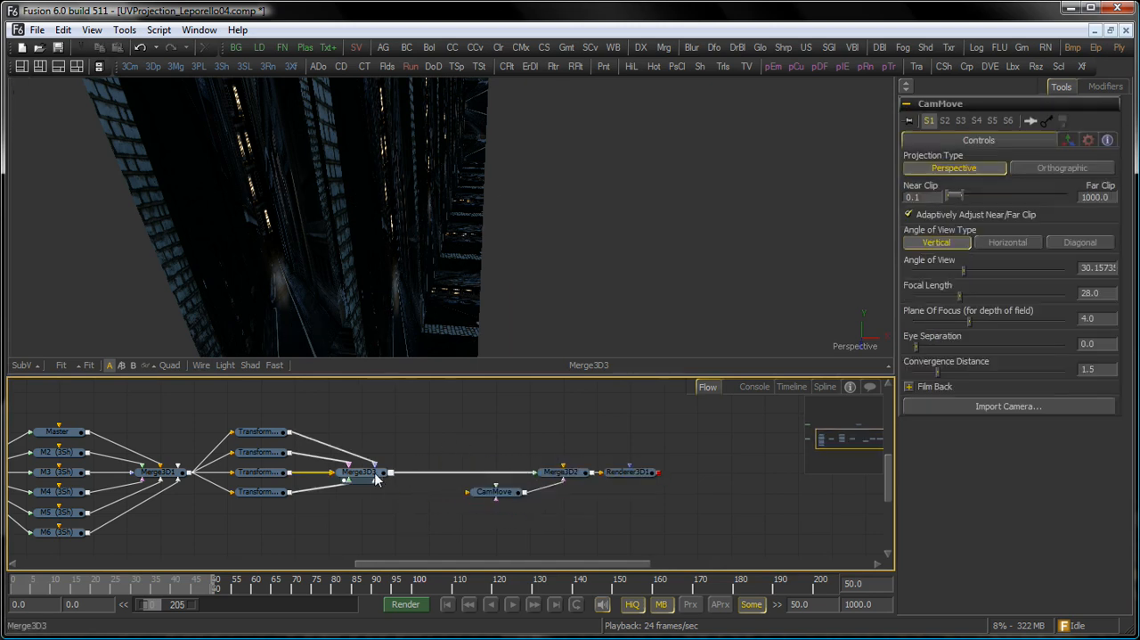
Step: Insert a UVMap3D after the panel Merge3D3 and set its Map Mode to Cylindrical
{"action": "left_click", "coordinate": [360, 471]}
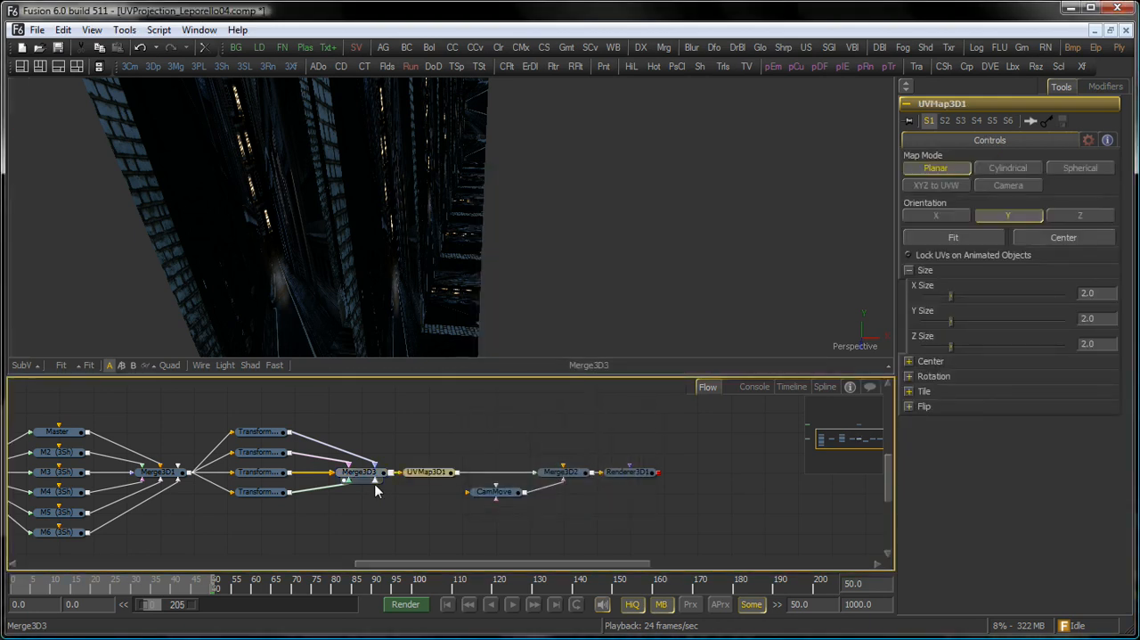
{"action": "left_click", "coordinate": [426, 470]}
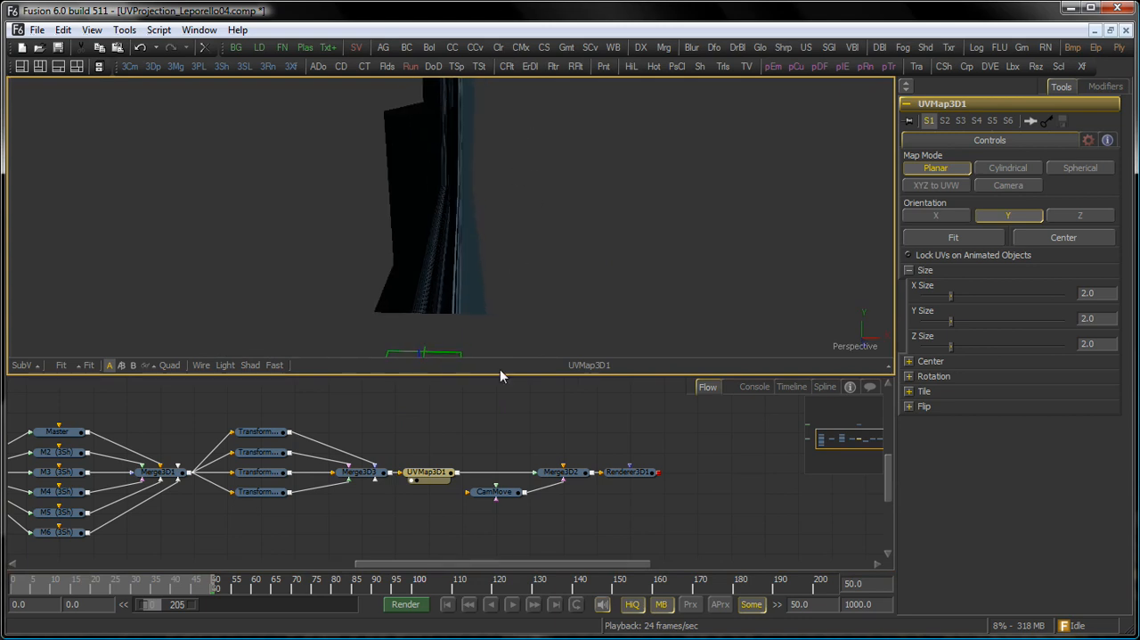
{"action": "left_click", "coordinate": [936, 167]}
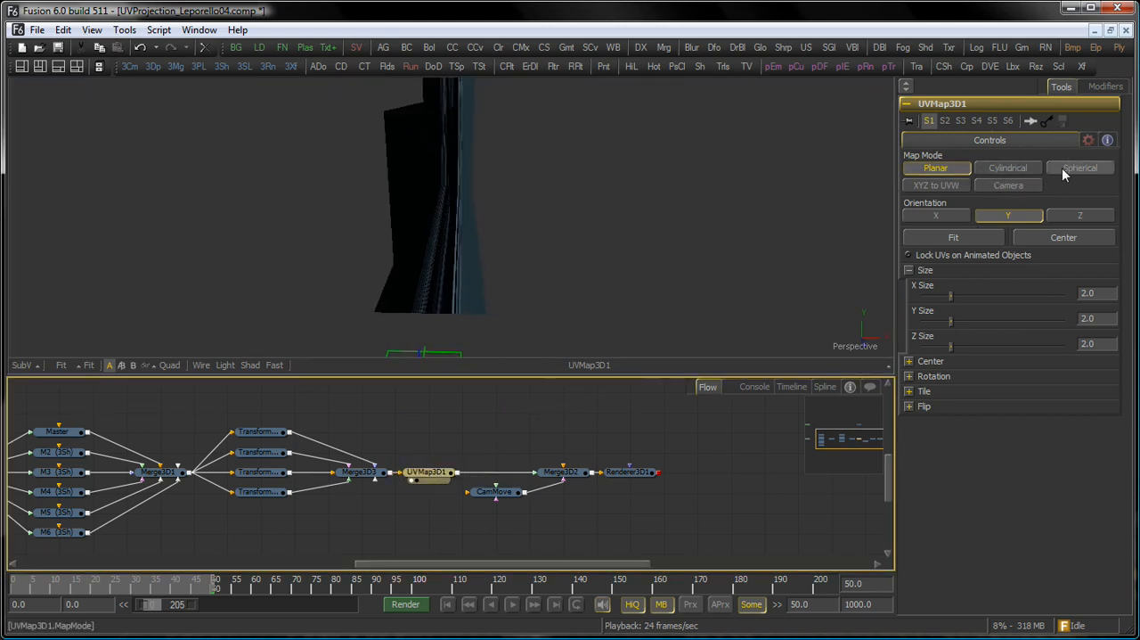
{"action": "left_click", "coordinate": [1009, 168]}
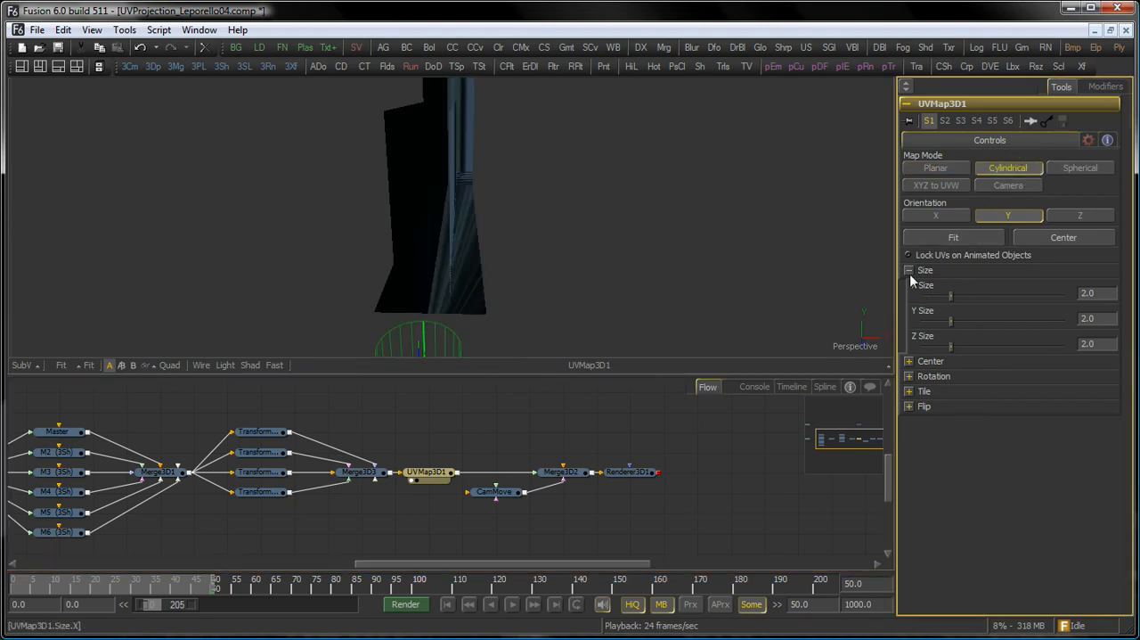
Step: Shift the mapping centre to X −2.17582 and Y about 2.66
{"action": "left_click", "coordinate": [909, 360]}
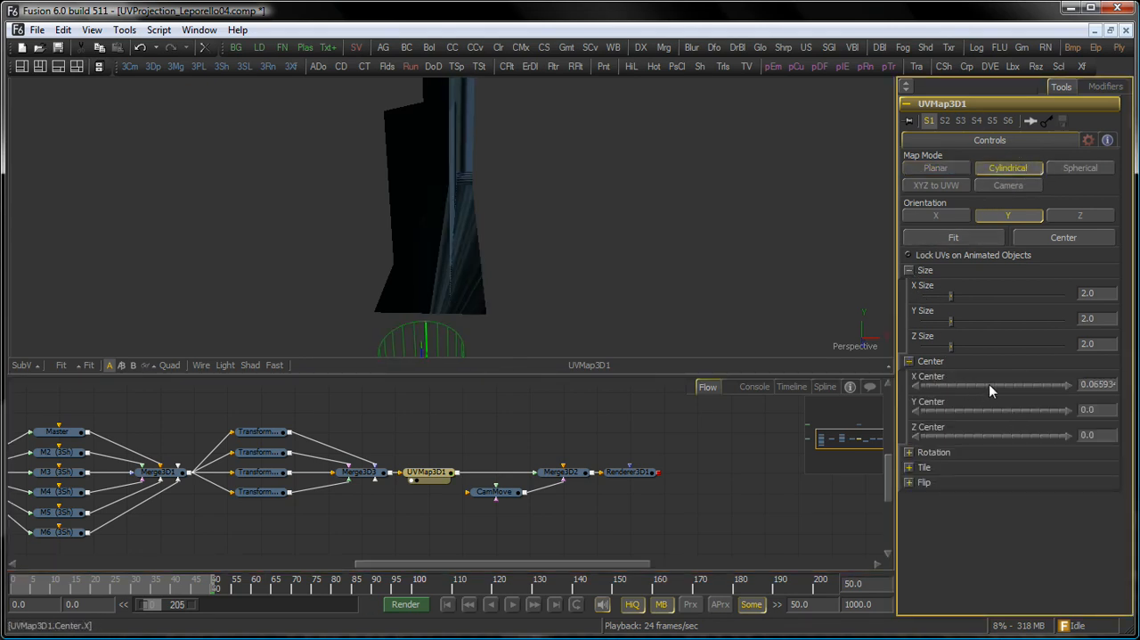
{"action": "left_click_drag", "start_coordinate": [994, 385], "coordinate": [935, 385]}
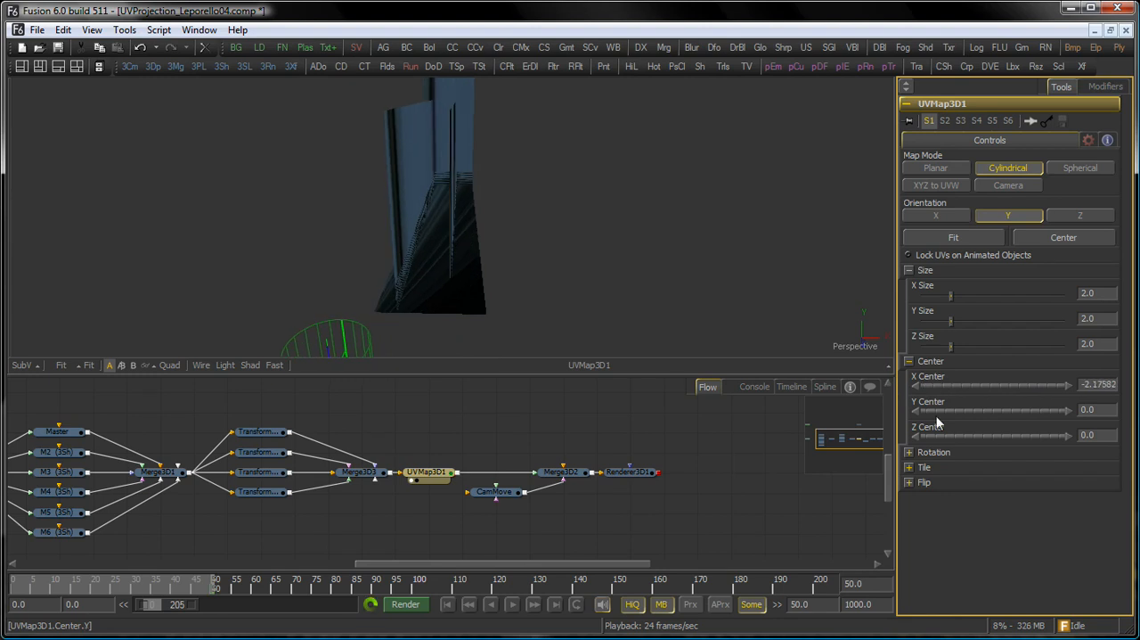
{"action": "left_click_drag", "start_coordinate": [980, 410], "coordinate": [1007, 410]}
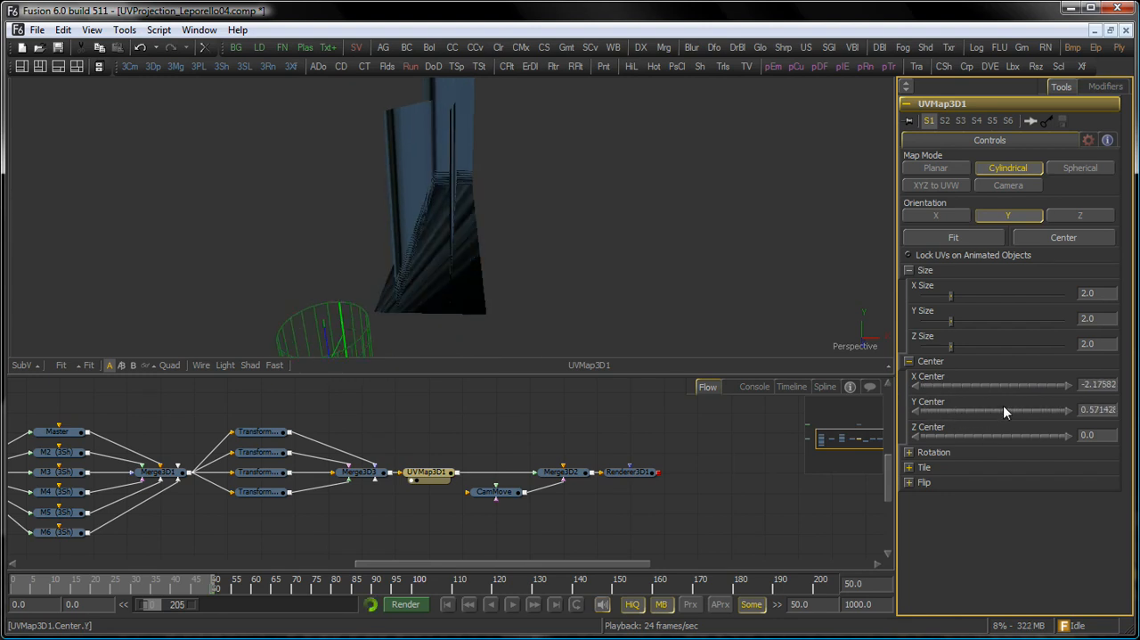
{"action": "left_click_drag", "start_coordinate": [980, 410], "coordinate": [1052, 410]}
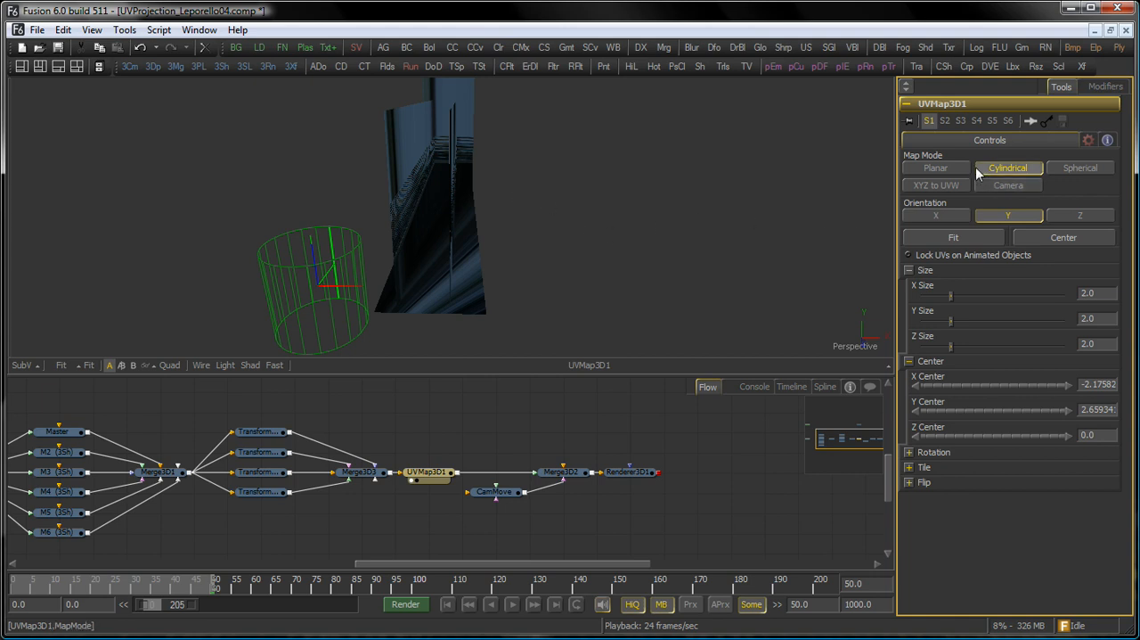
Step: Add Camera3D2 feeding the UVMap3D and view the alley through it
{"action": "left_click", "coordinate": [1009, 184]}
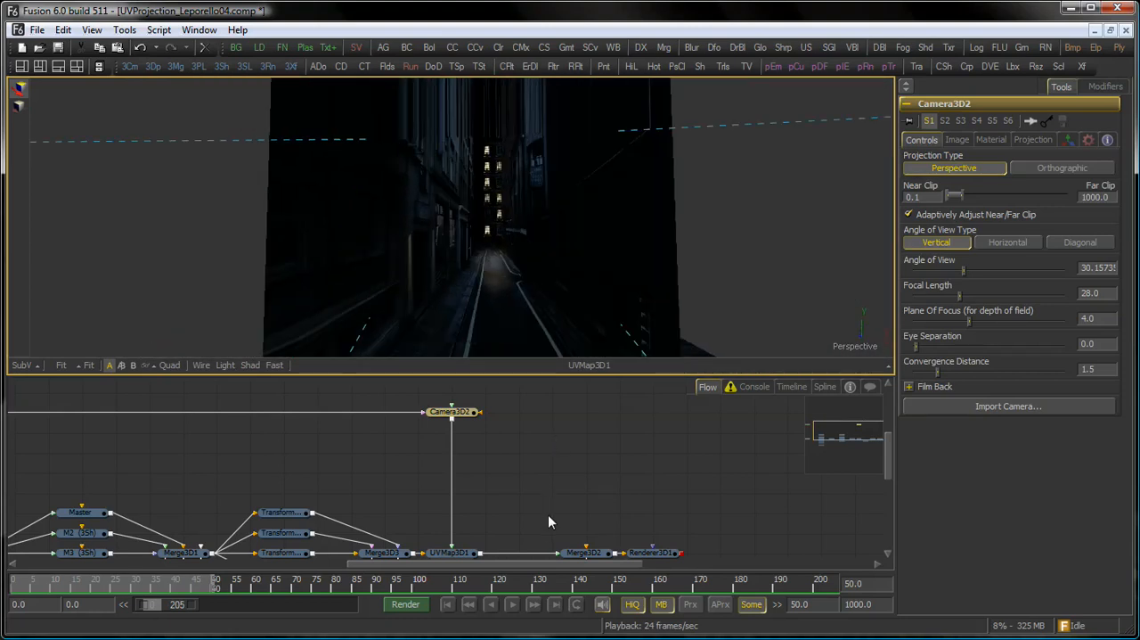
{"action": "left_click", "coordinate": [182, 552]}
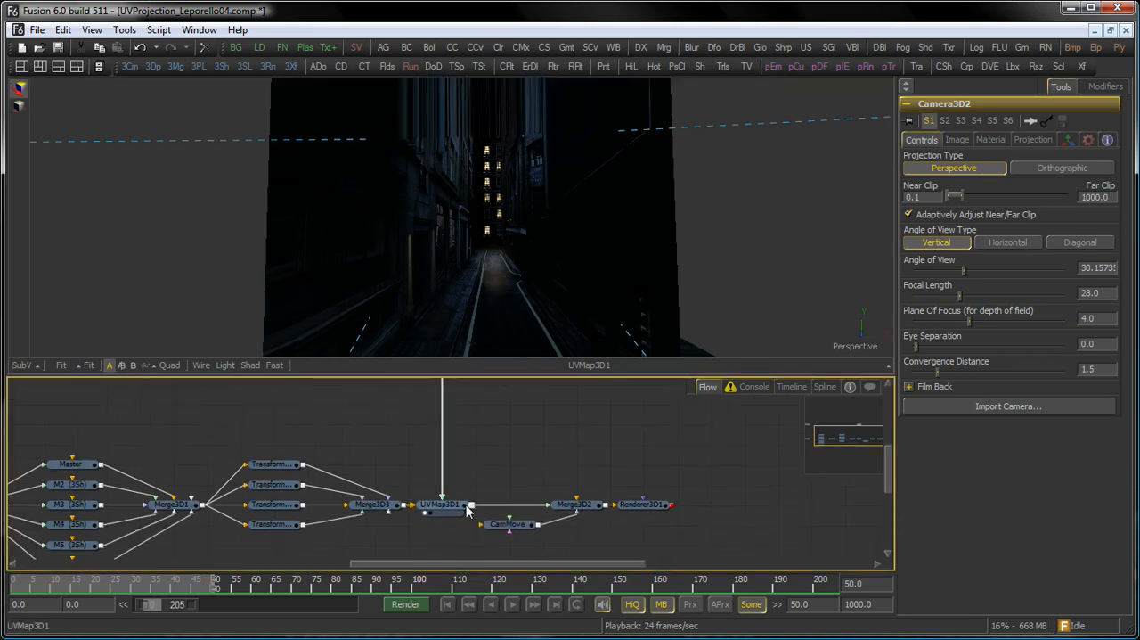
Step: Set UVMap3D to Camera mode with Lock UVs on Animated Objects at Ref Time 50
{"action": "left_click", "coordinate": [440, 504]}
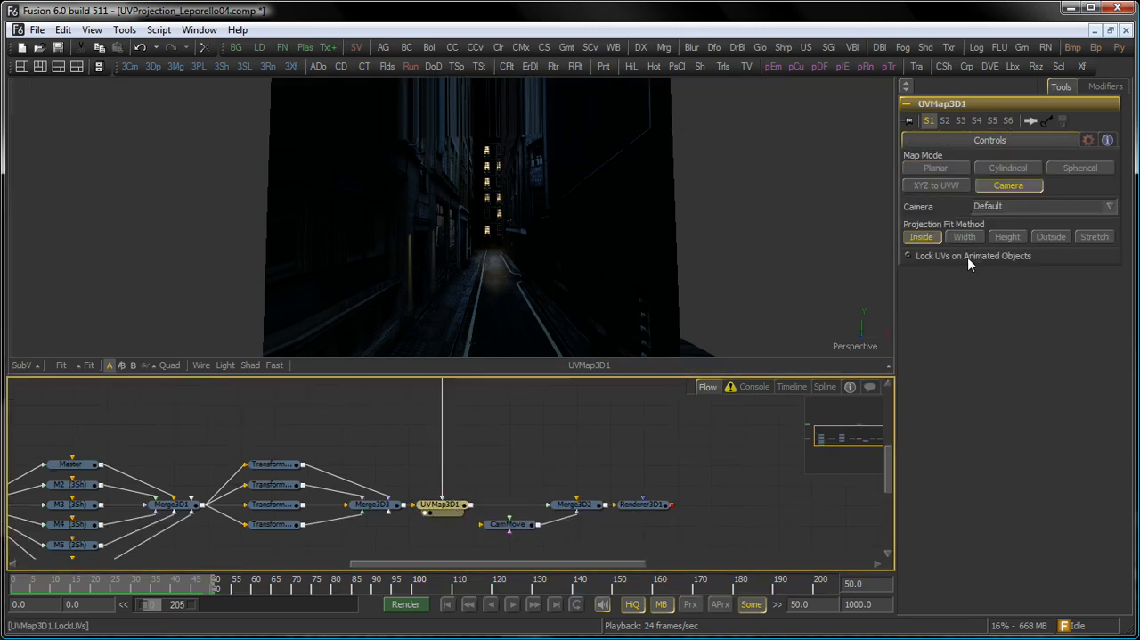
{"action": "left_click", "coordinate": [909, 257]}
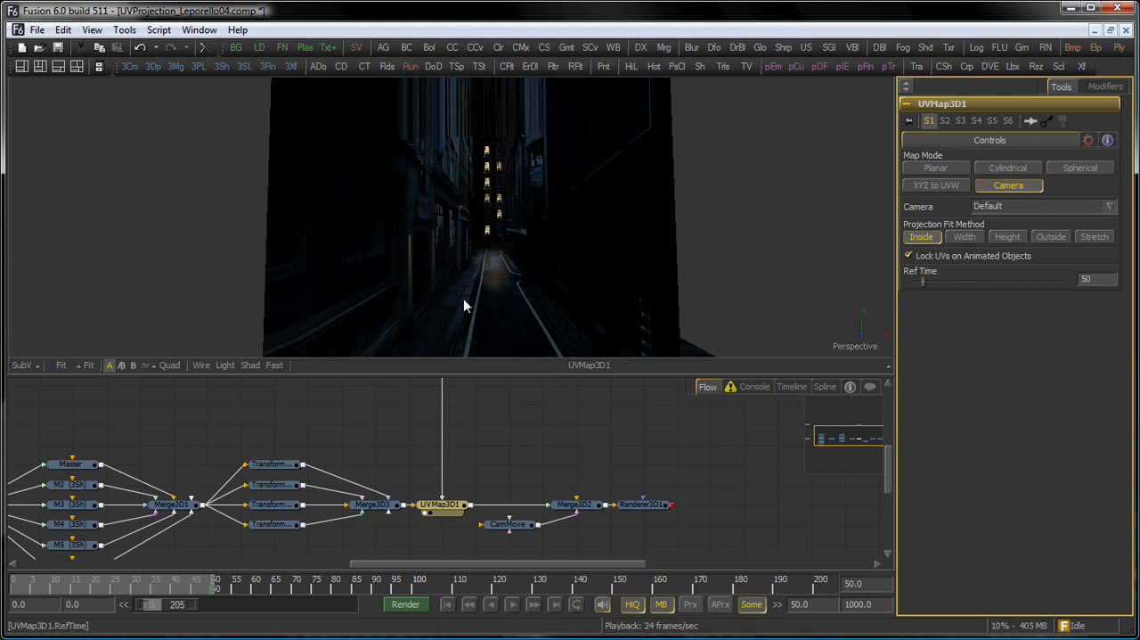
{"action": "mouse_move", "coordinate": [484, 293]}
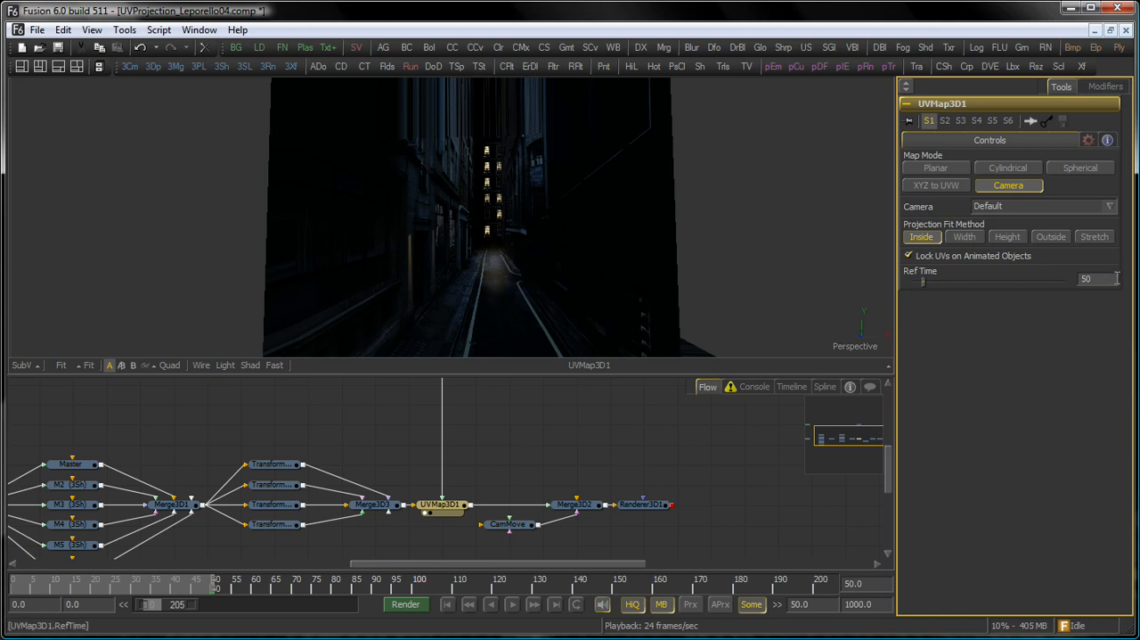
{"action": "left_click_drag", "start_coordinate": [214, 588], "coordinate": [178, 588]}
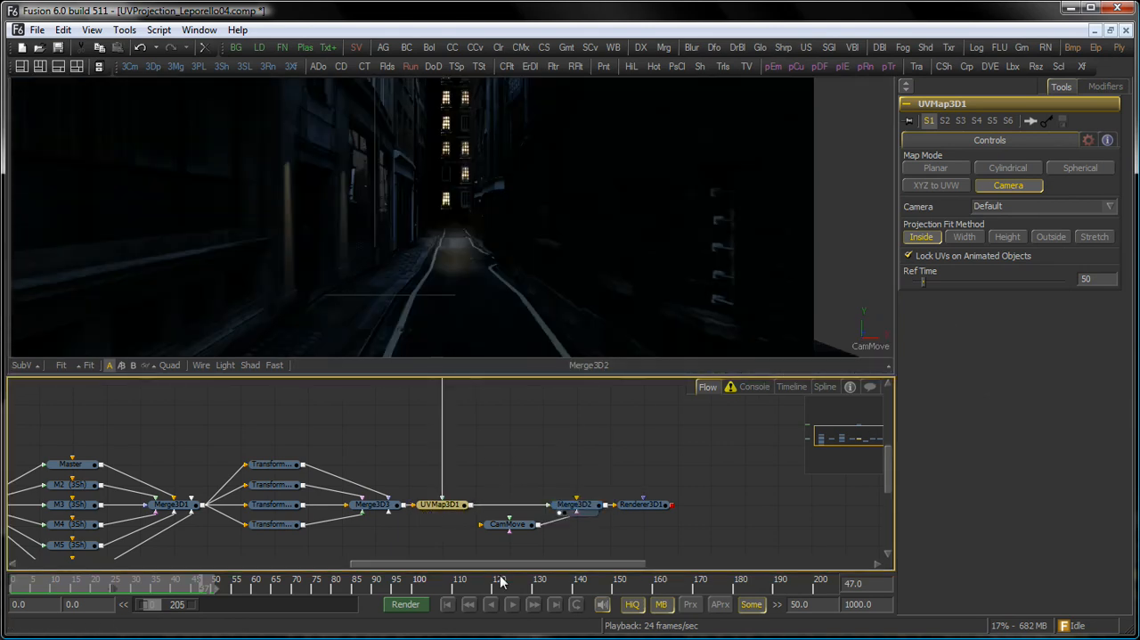
{"action": "left_click", "coordinate": [507, 520]}
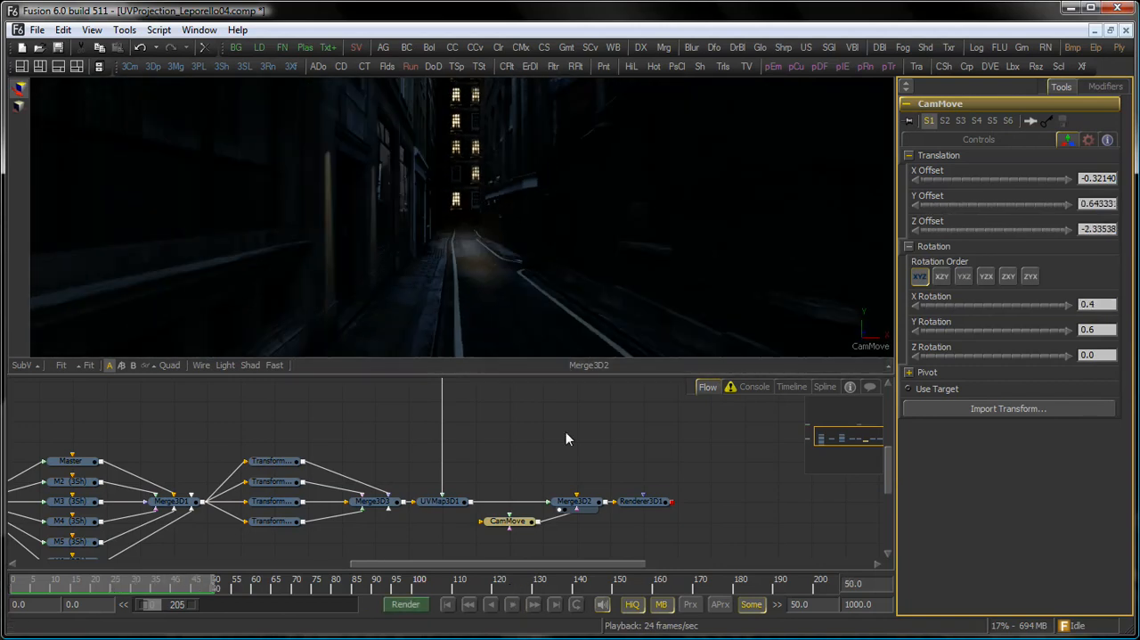
{"action": "left_click", "coordinate": [511, 604]}
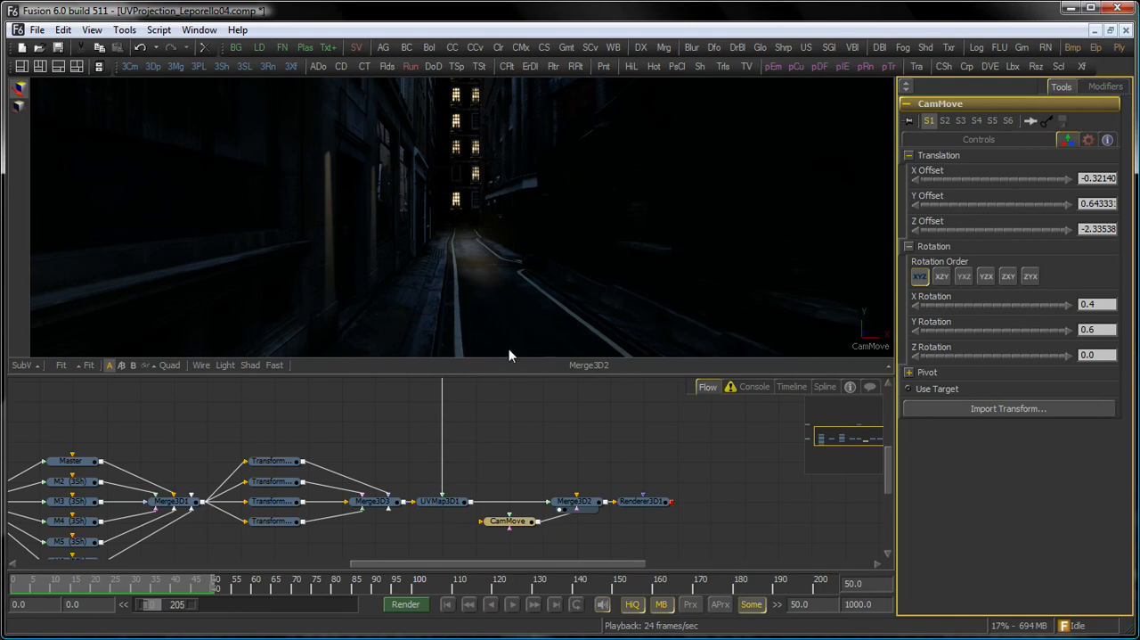
{"action": "mouse_move", "coordinate": [520, 296]}
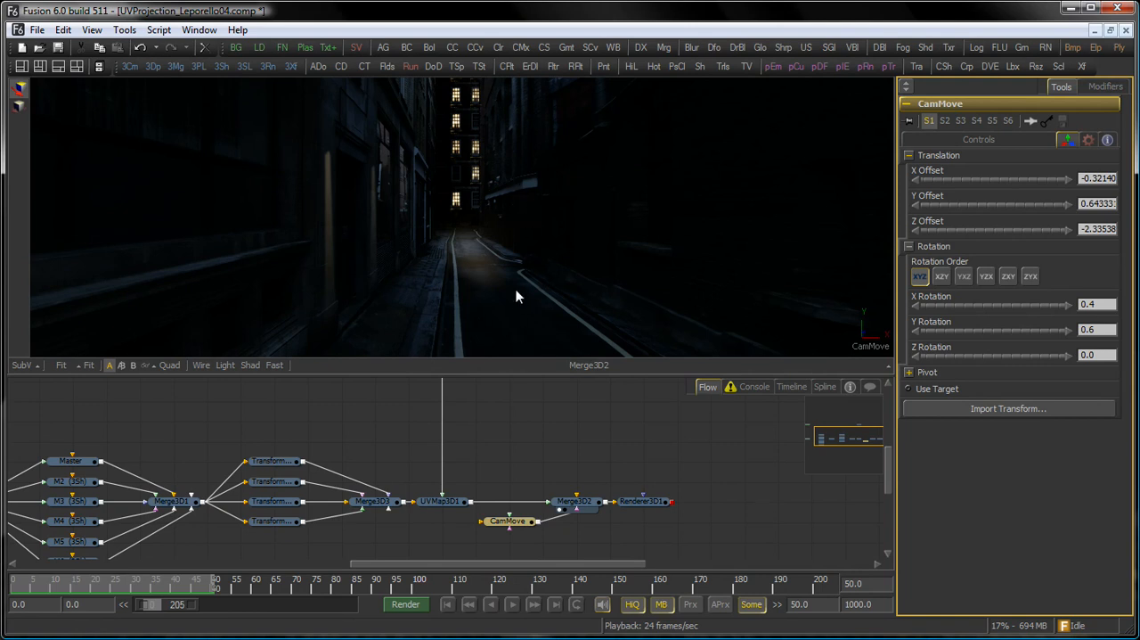